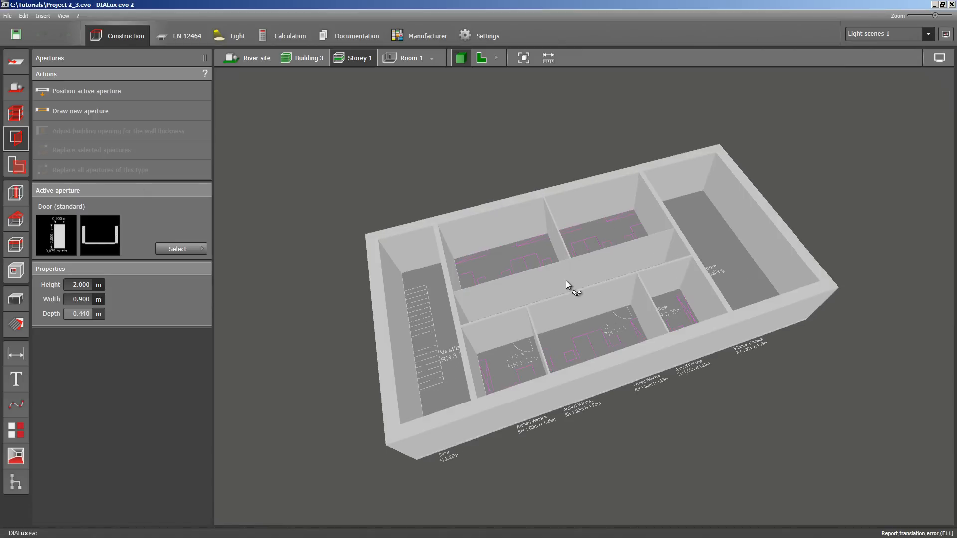
{"action": "mouse_move", "coordinate": [558, 283]}
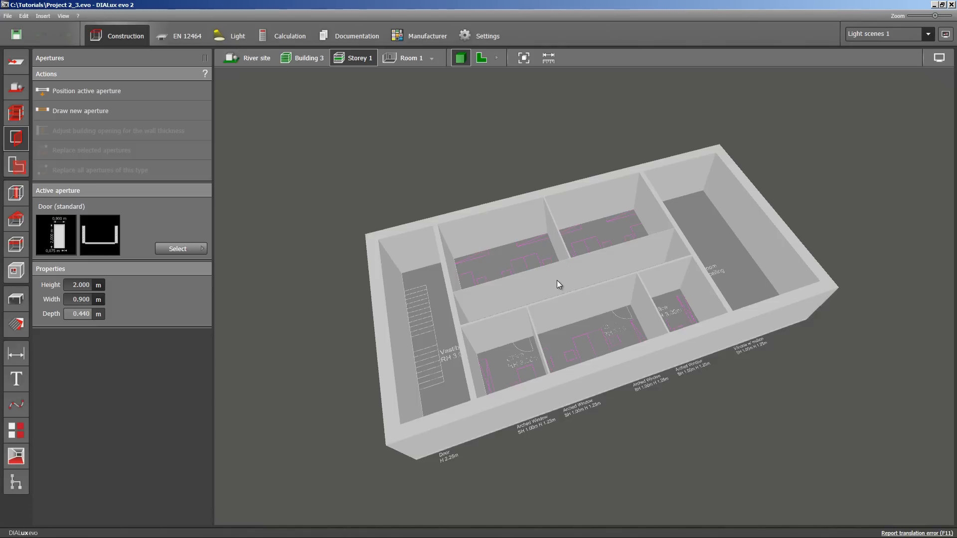
{"action": "mouse_move", "coordinate": [210, 196]}
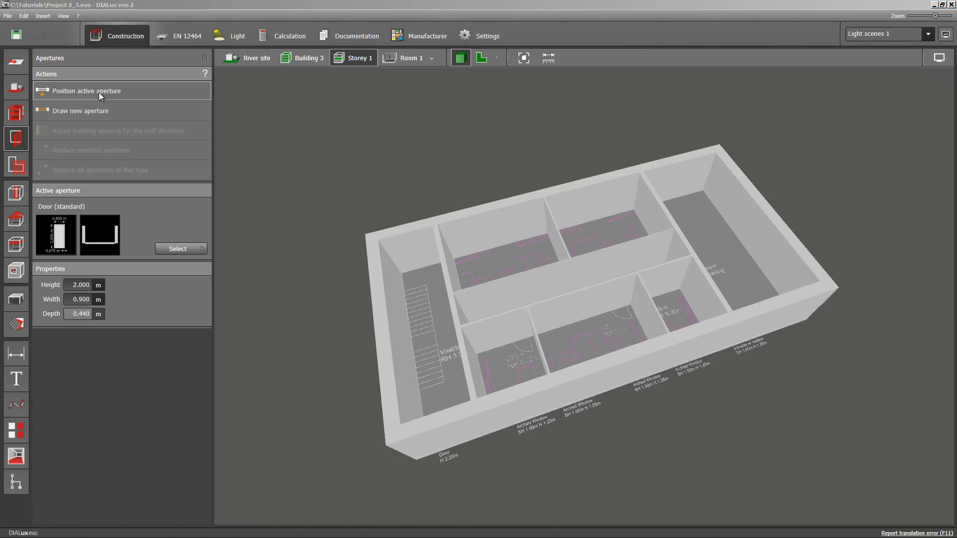
{"action": "mouse_move", "coordinate": [94, 98]}
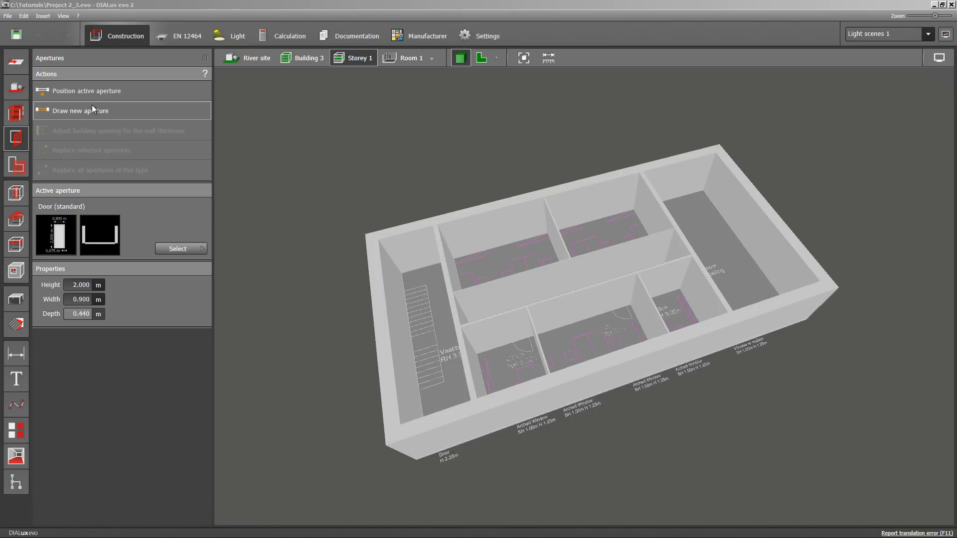
{"action": "mouse_move", "coordinate": [91, 114]}
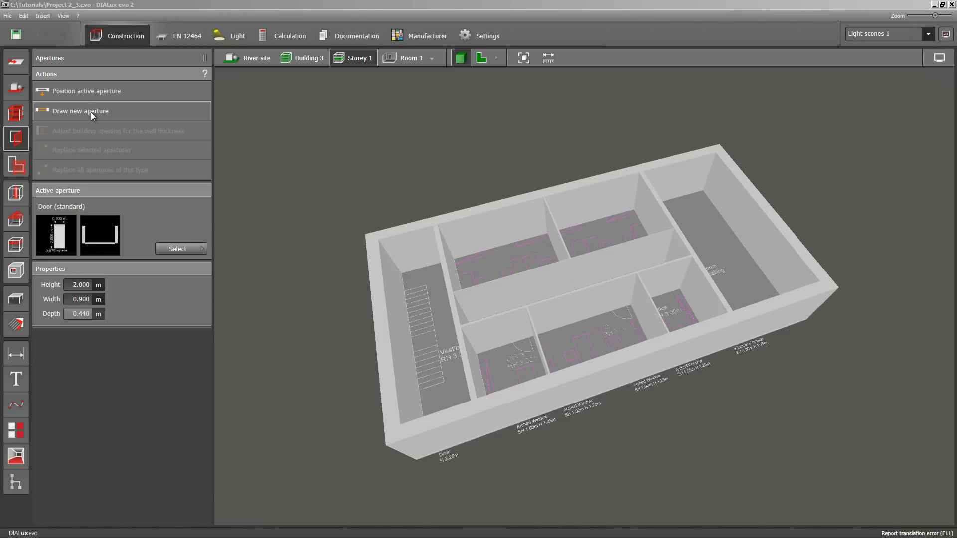
{"action": "mouse_move", "coordinate": [87, 179]}
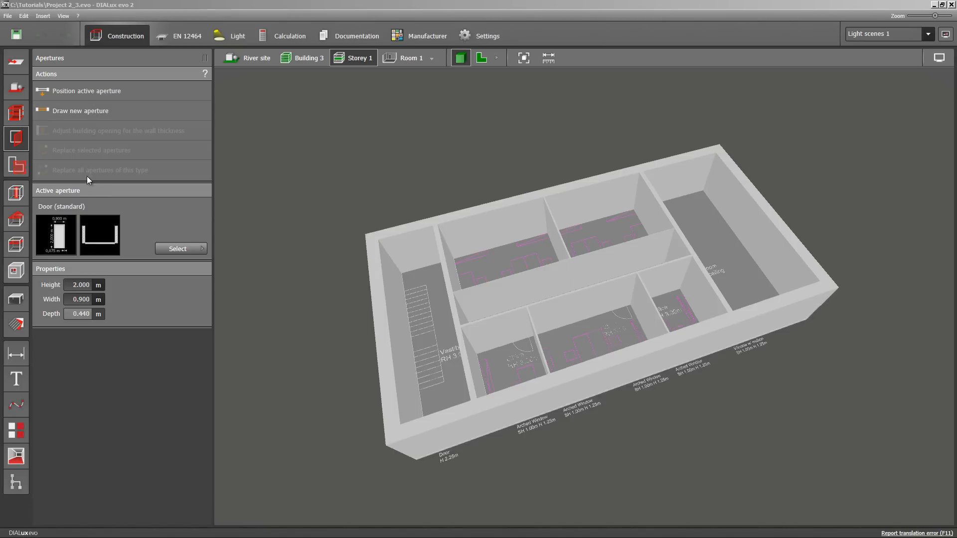
{"action": "mouse_move", "coordinate": [94, 202]}
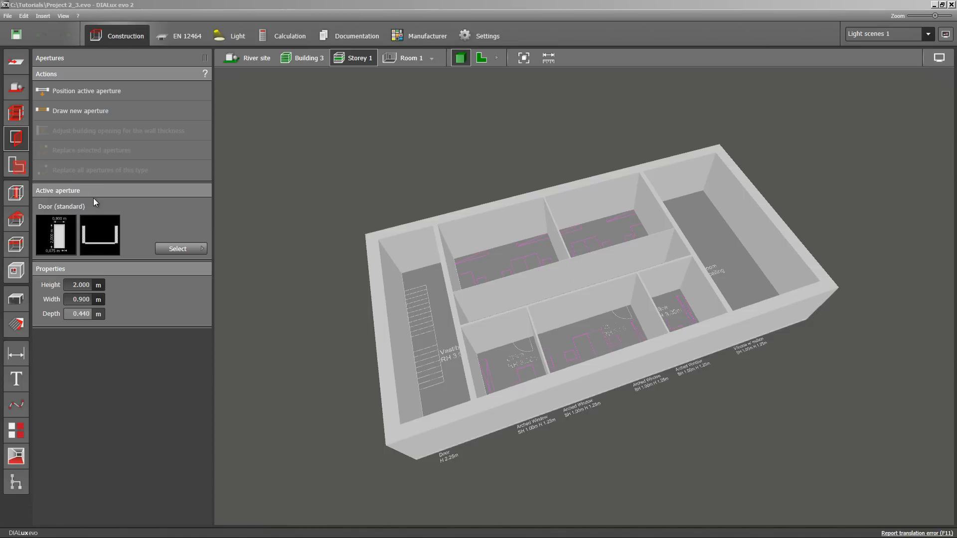
{"action": "mouse_move", "coordinate": [154, 242]}
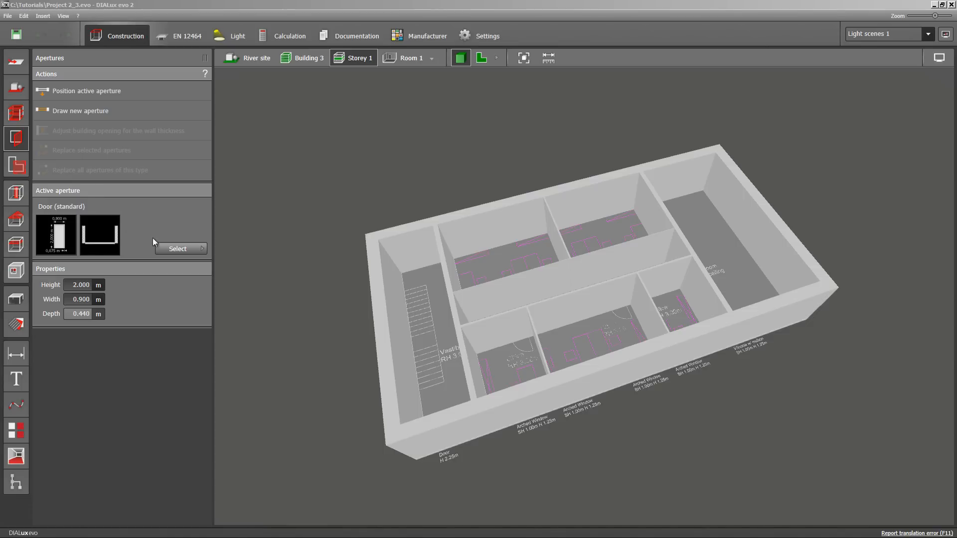
Browse the aperture types, then show the storey as a 2D floor plan.
{"action": "left_click", "coordinate": [177, 248]}
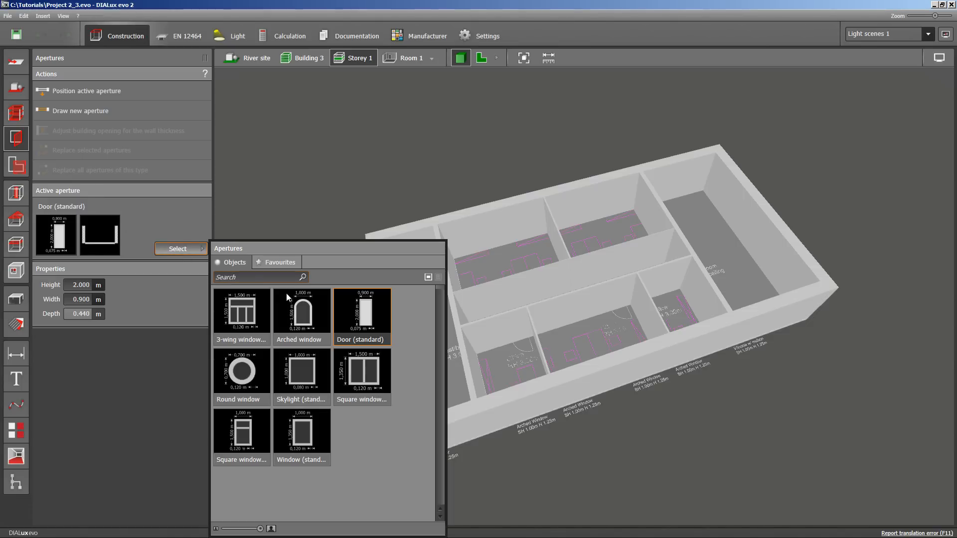
{"action": "mouse_move", "coordinate": [300, 370]}
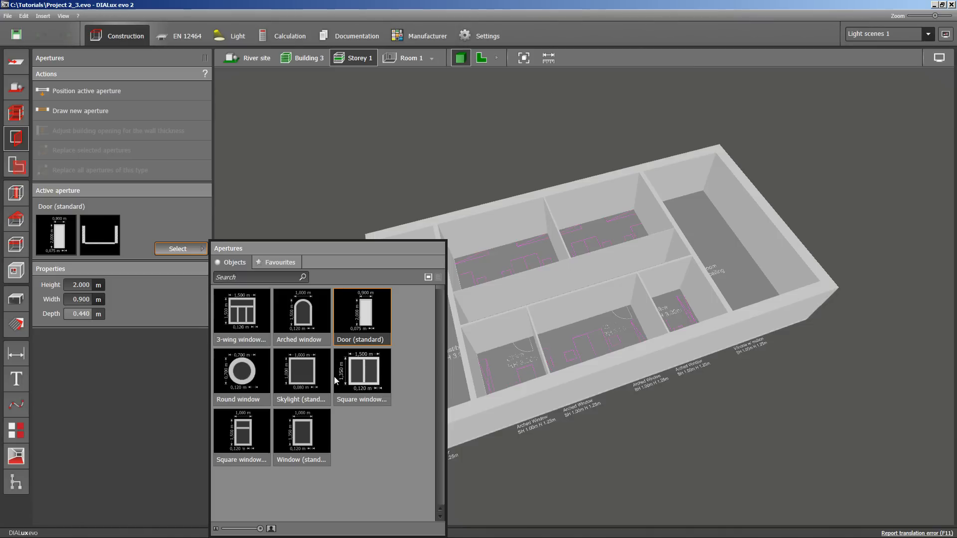
{"action": "mouse_move", "coordinate": [362, 311]}
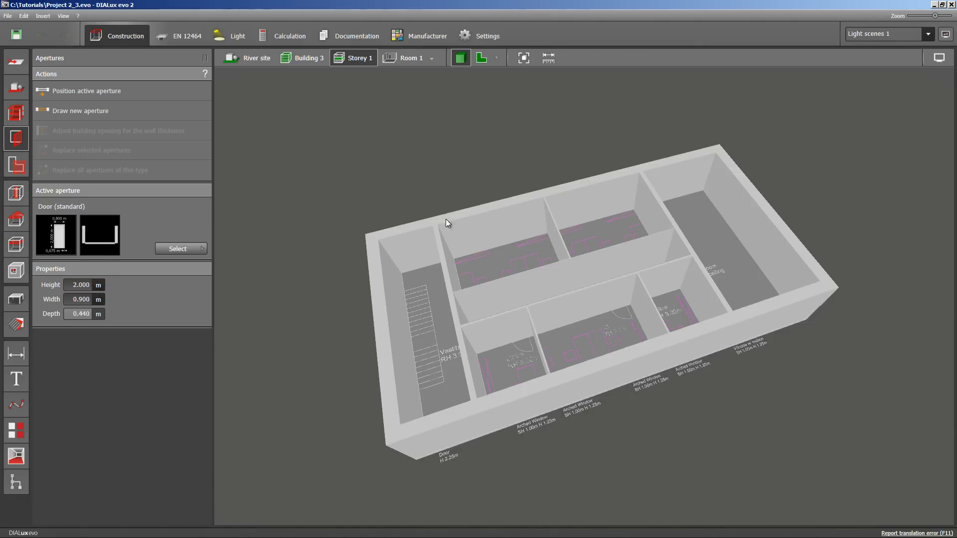
{"action": "left_click", "coordinate": [481, 57]}
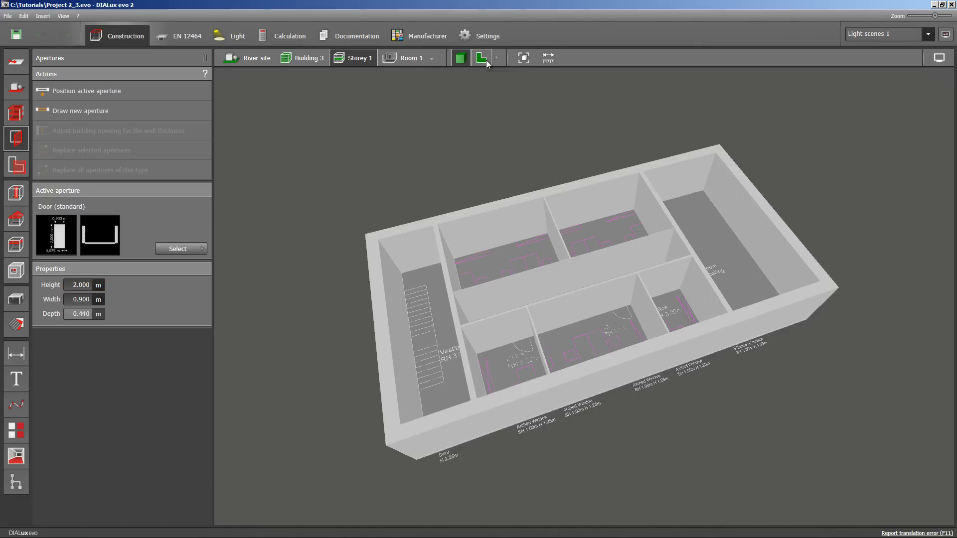
{"action": "left_click", "coordinate": [481, 57]}
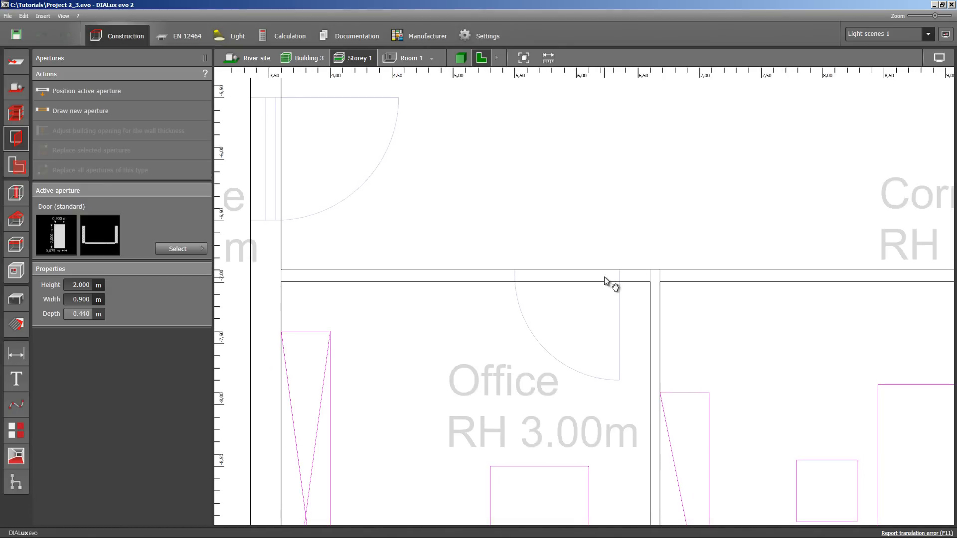
{"action": "mouse_move", "coordinate": [282, 227]}
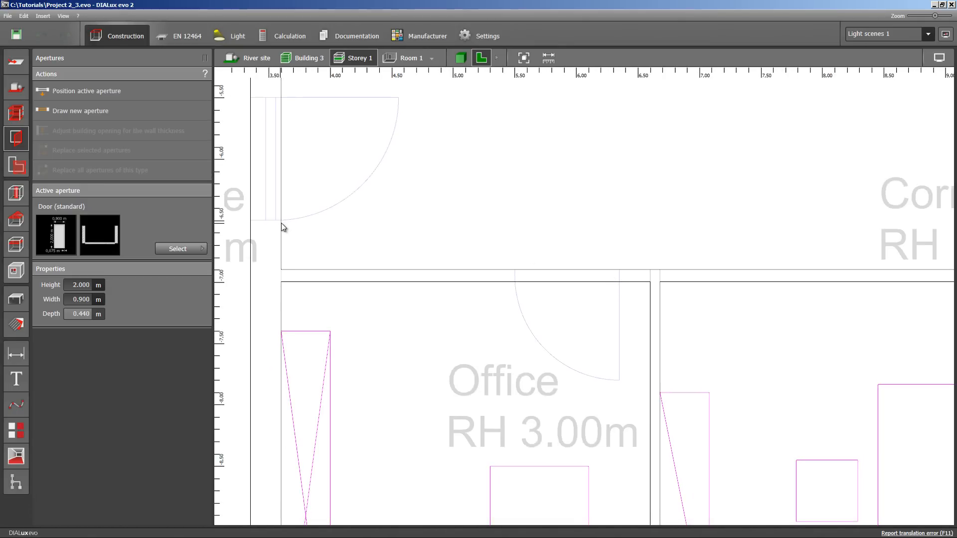
{"action": "mouse_move", "coordinate": [116, 114]}
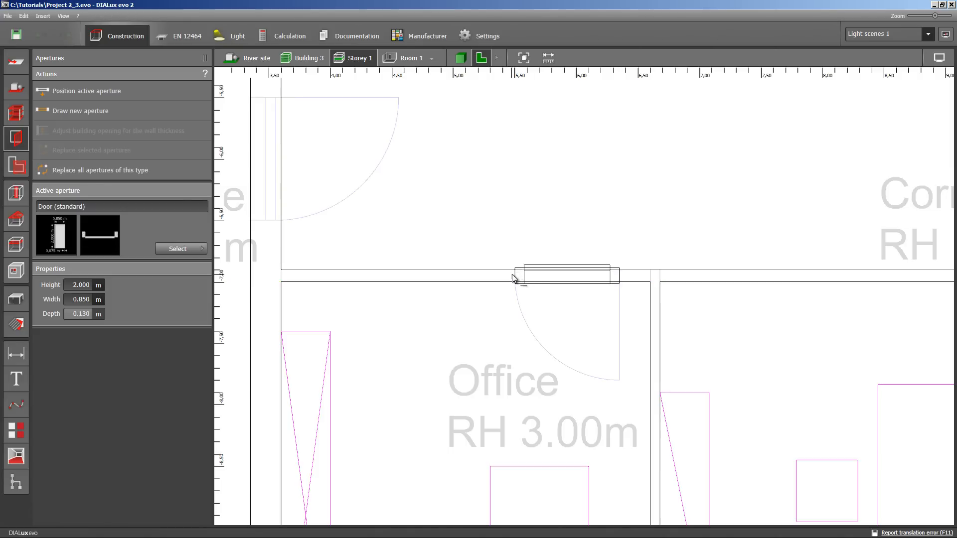
{"action": "mouse_move", "coordinate": [532, 287]}
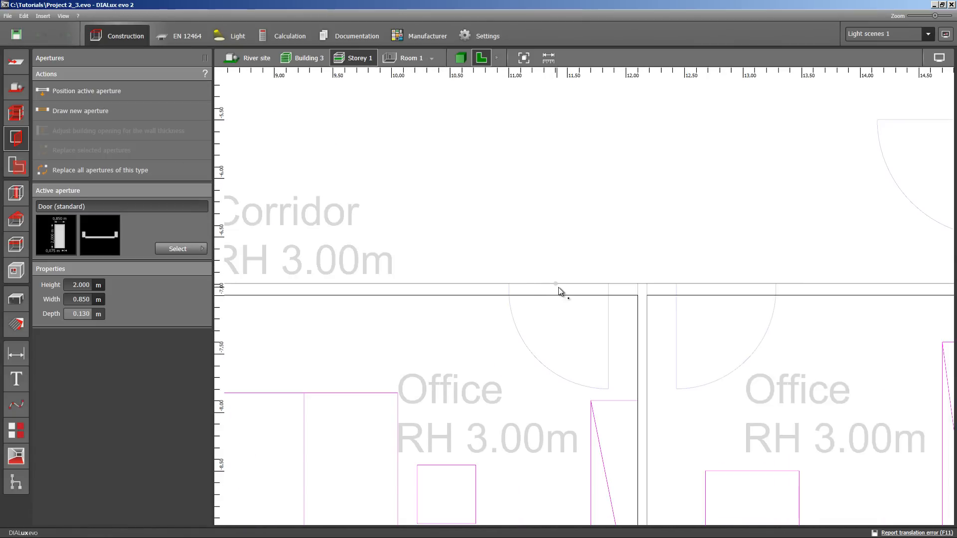
Select the existing door in the office wall to inspect its position.
{"action": "left_click", "coordinate": [557, 288]}
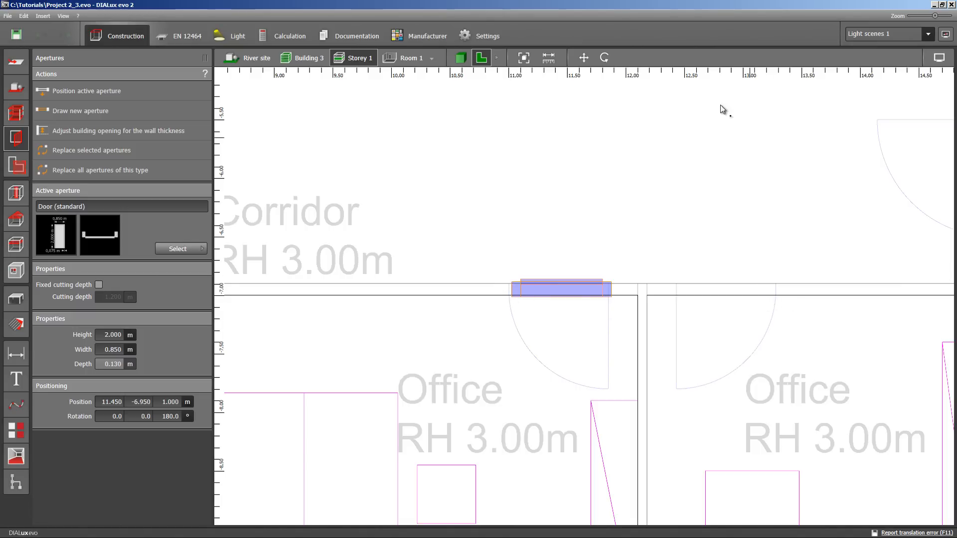
{"action": "mouse_move", "coordinate": [583, 57]}
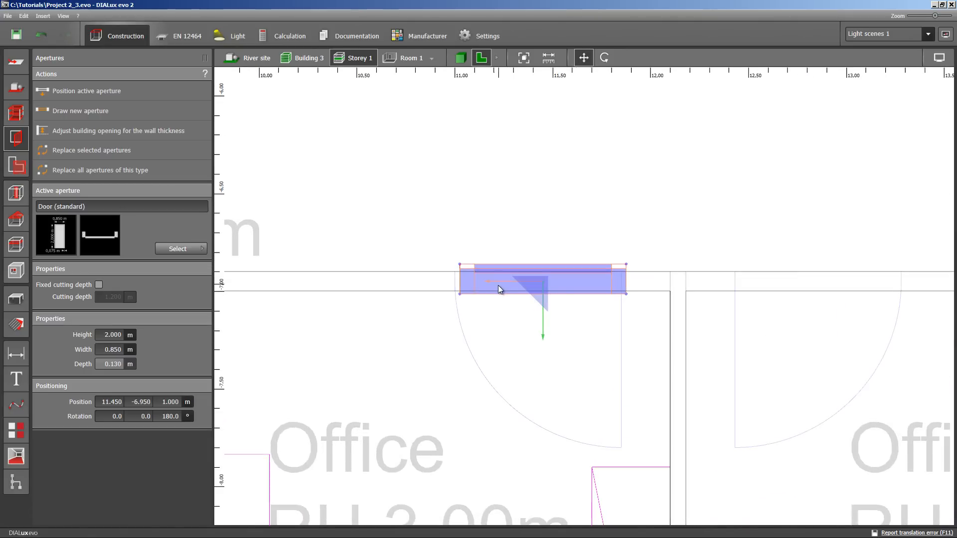
{"action": "mouse_move", "coordinate": [493, 287]}
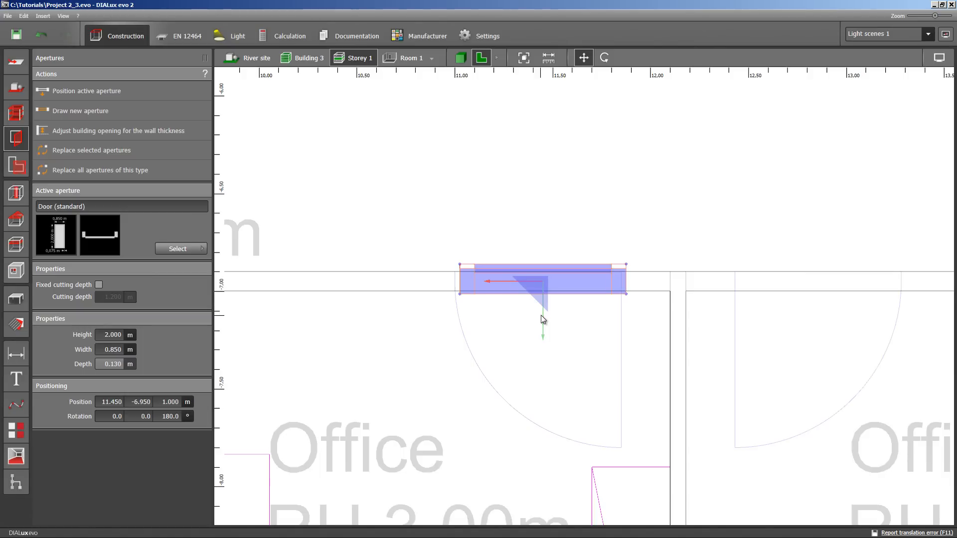
{"action": "mouse_move", "coordinate": [532, 315]}
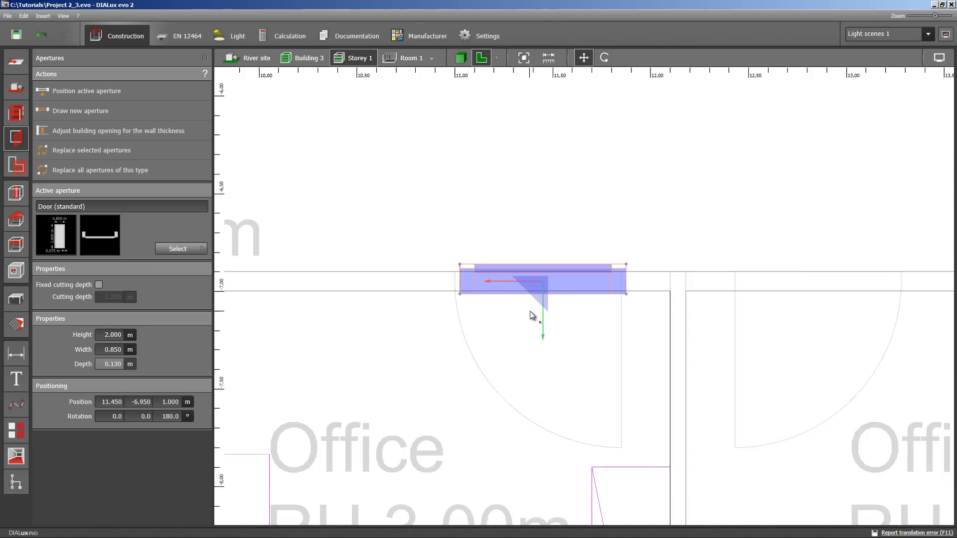
{"action": "mouse_move", "coordinate": [491, 297]}
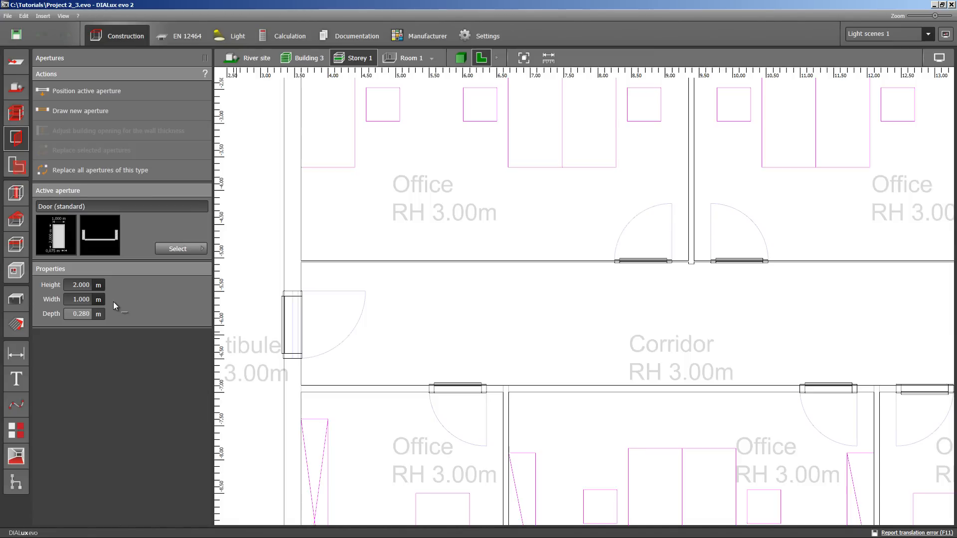
{"action": "mouse_move", "coordinate": [106, 51]}
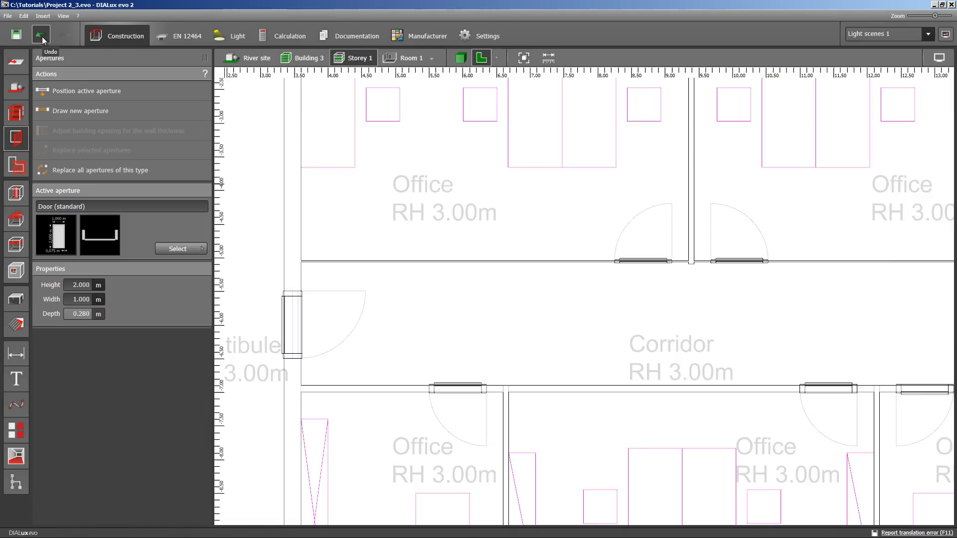
{"action": "left_click", "coordinate": [40, 33]}
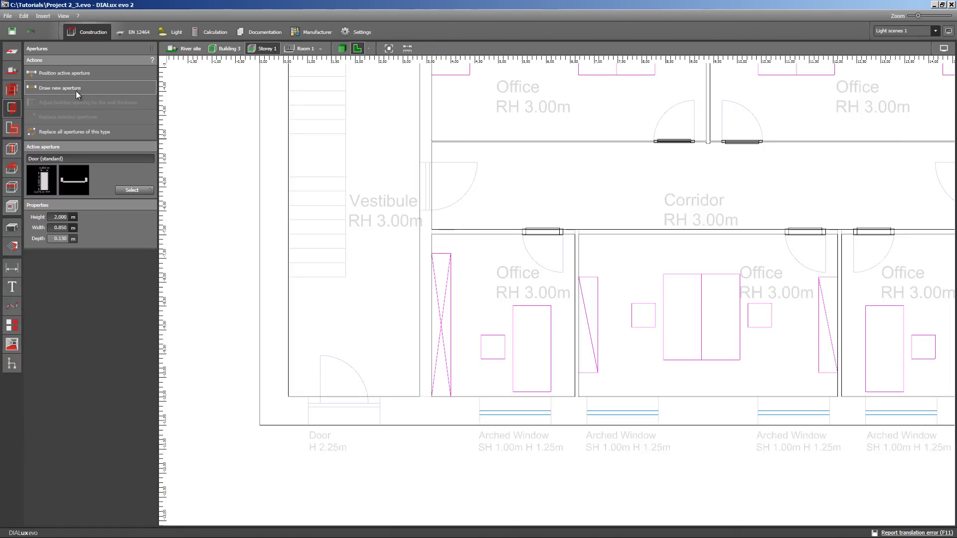
{"action": "mouse_move", "coordinate": [74, 91]}
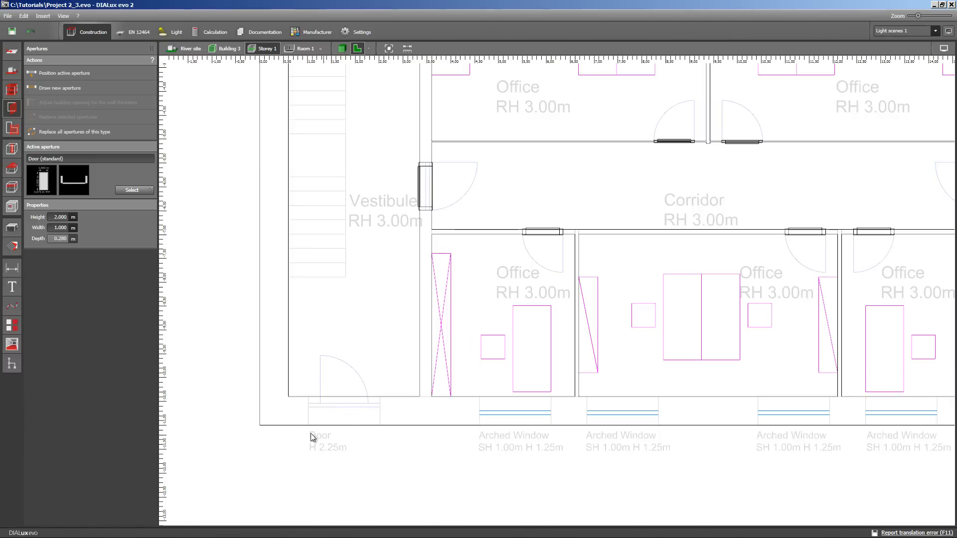
{"action": "mouse_move", "coordinate": [365, 452]}
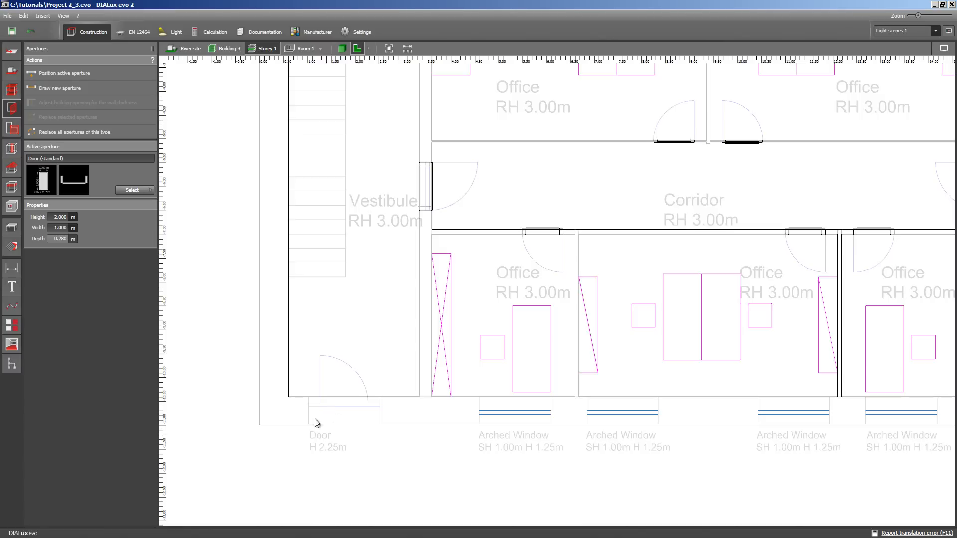
{"action": "mouse_move", "coordinate": [351, 461]}
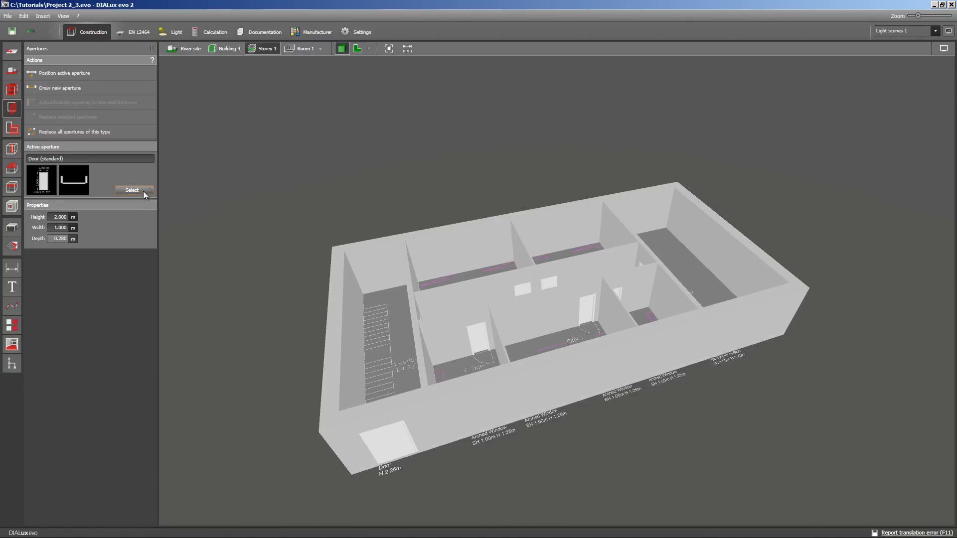
{"action": "left_click", "coordinate": [132, 190]}
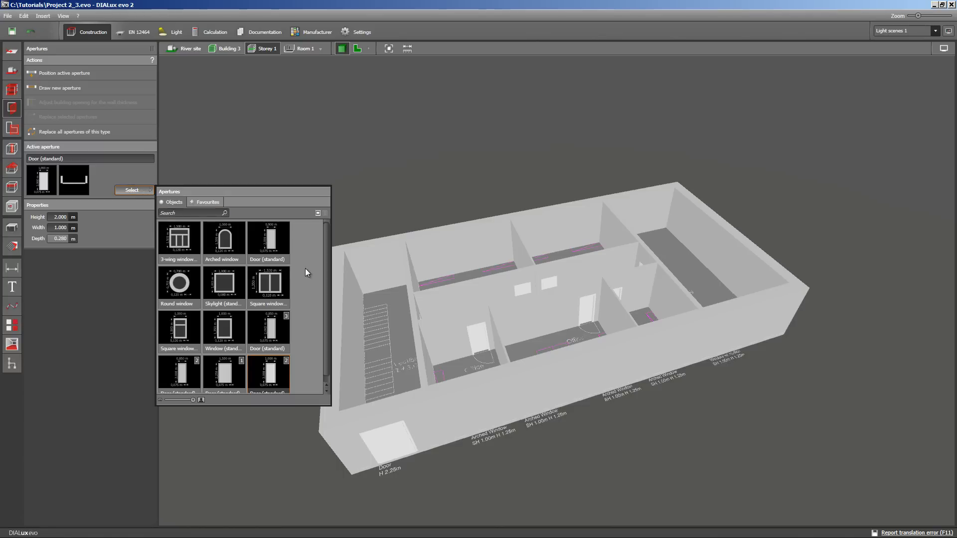
{"action": "mouse_move", "coordinate": [267, 328]}
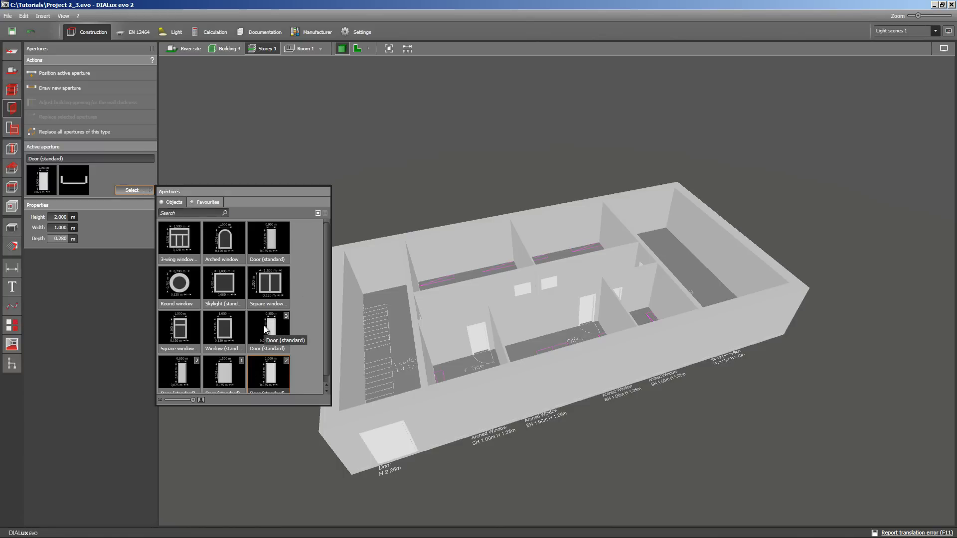
{"action": "mouse_move", "coordinate": [363, 261]}
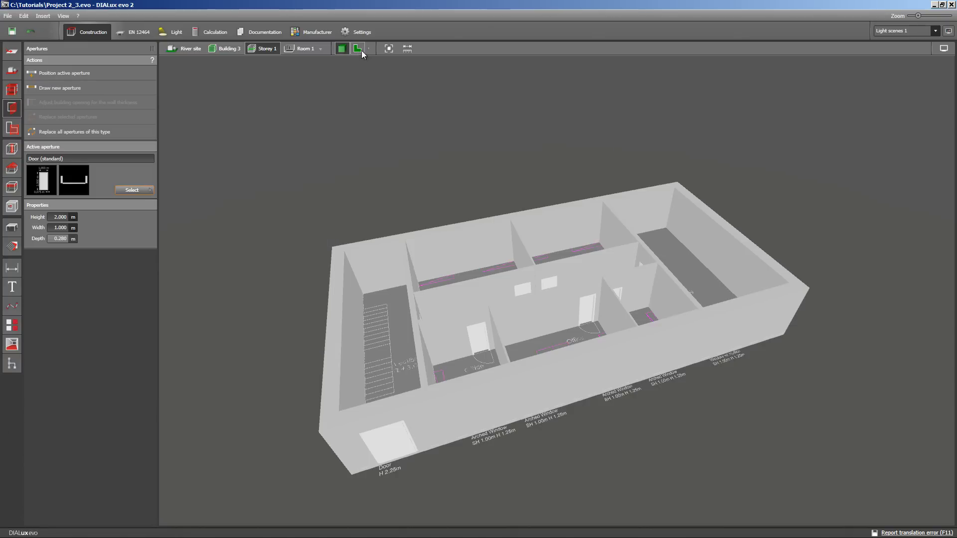
Return the storey to the 2D floor plan view.
{"action": "left_click", "coordinate": [342, 48]}
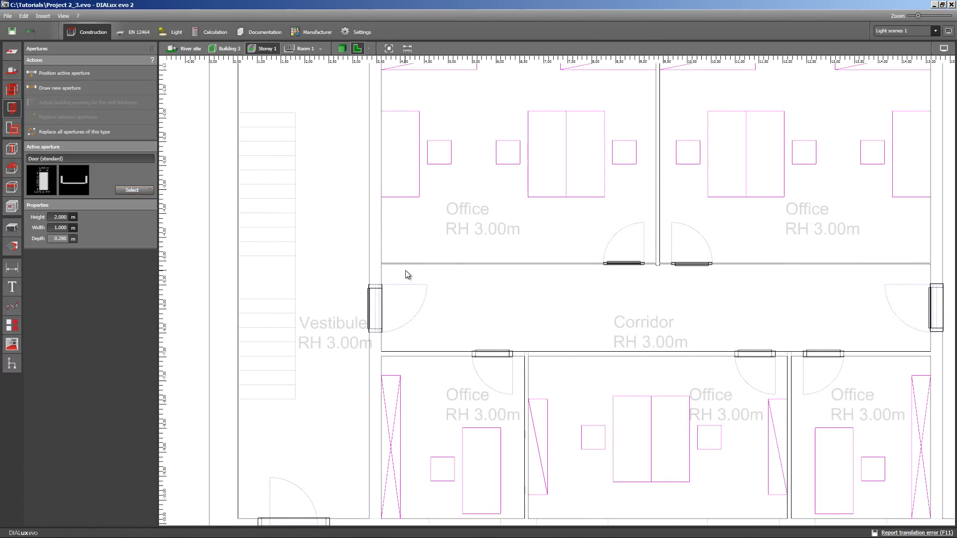
{"action": "mouse_move", "coordinate": [390, 288]}
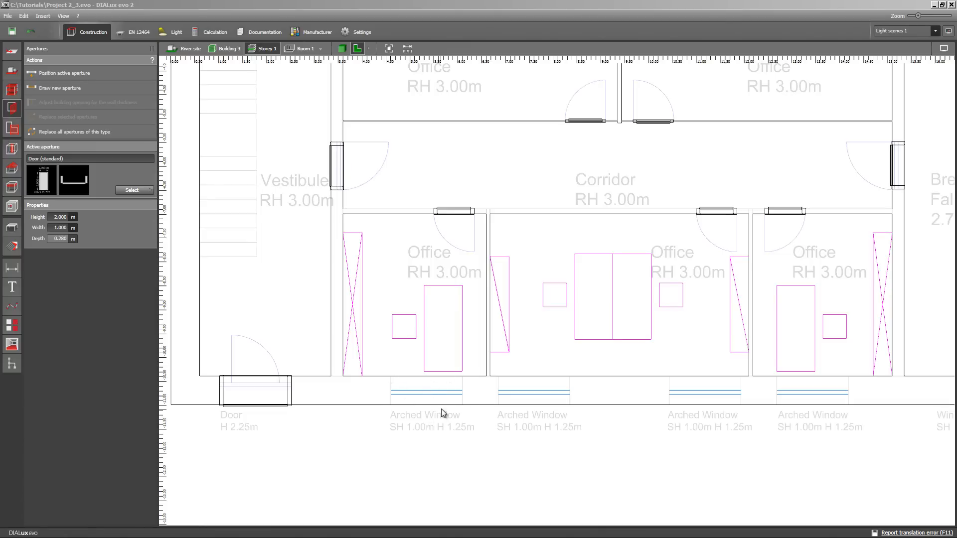
{"action": "mouse_move", "coordinate": [396, 403]}
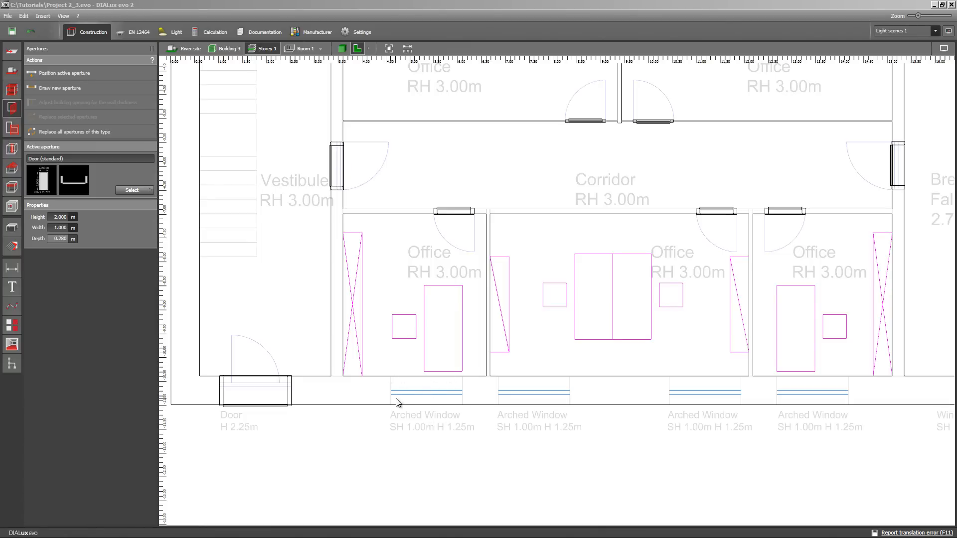
{"action": "mouse_move", "coordinate": [406, 419]}
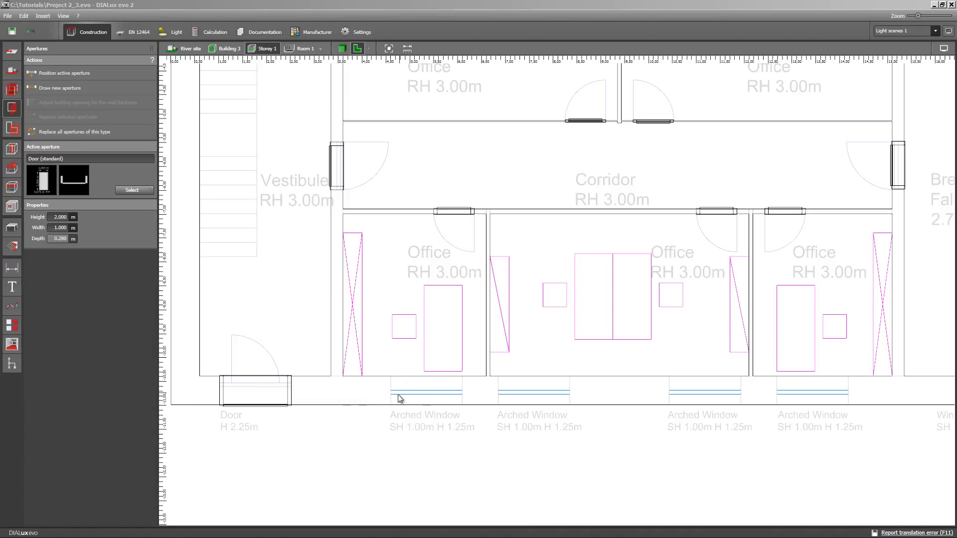
Choose Arched window from the Apertures catalogue and give it 1.25 m height.
{"action": "left_click", "coordinate": [131, 190]}
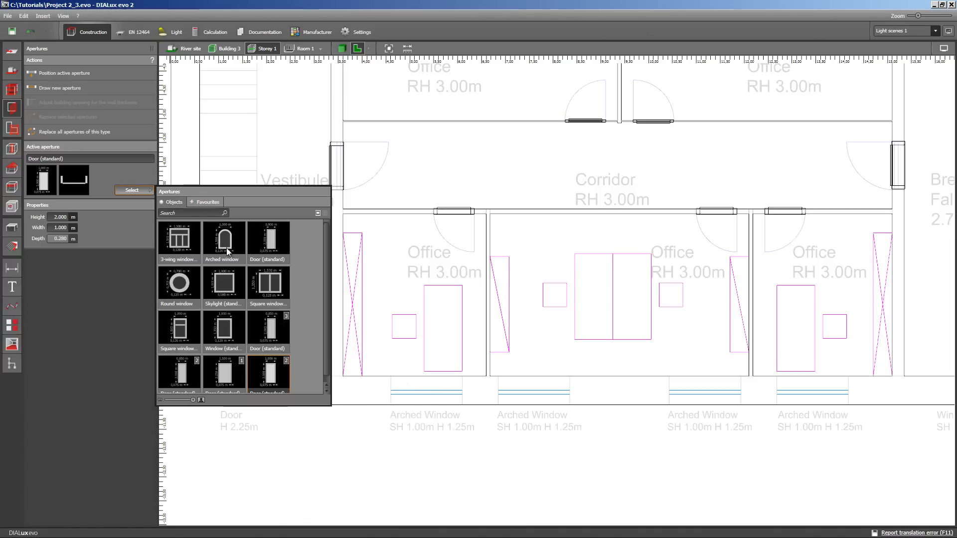
{"action": "mouse_move", "coordinate": [223, 239]}
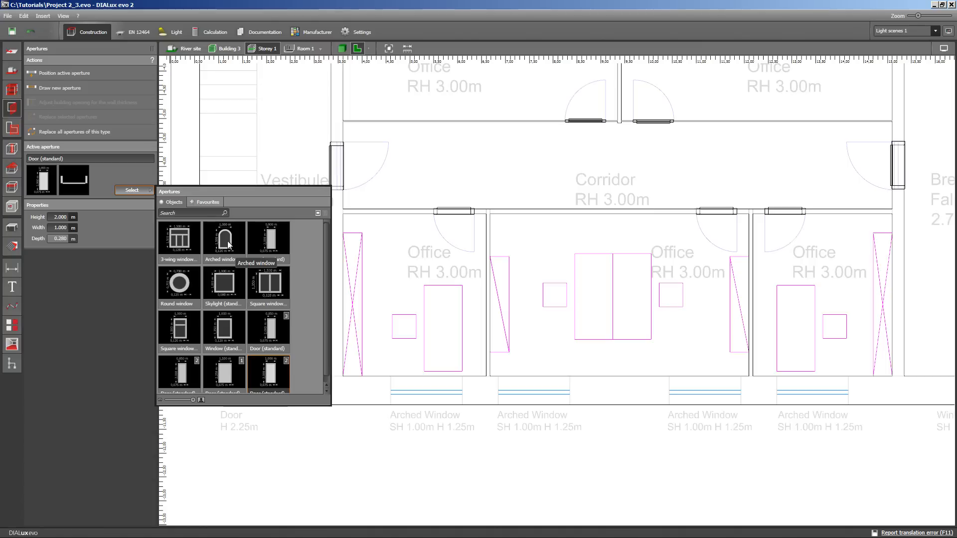
{"action": "left_click", "coordinate": [223, 239]}
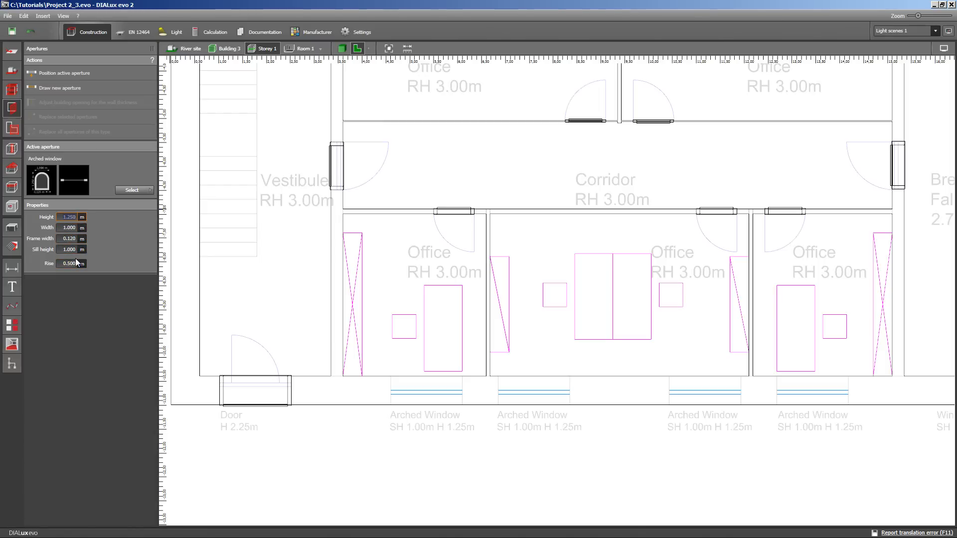
{"action": "left_click", "coordinate": [69, 263]}
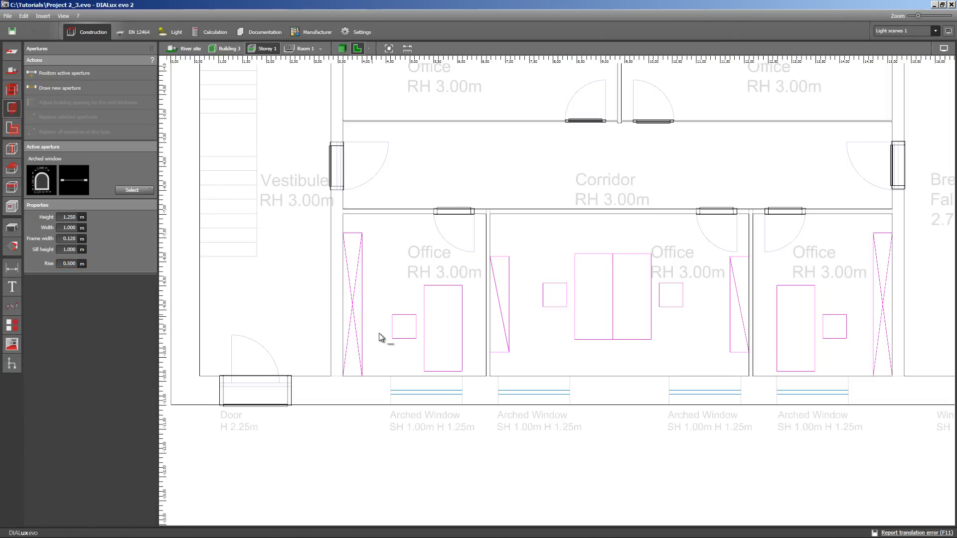
Bring the upper office wall into view and show the windowed storey in 3D.
{"action": "left_click_drag", "start_coordinate": [389, 405], "coordinate": [463, 406]}
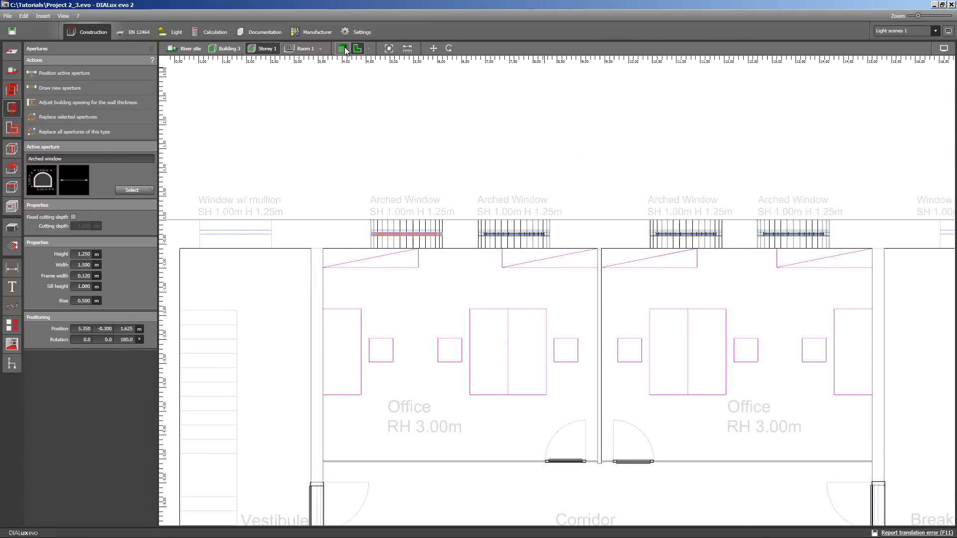
{"action": "left_click", "coordinate": [342, 48]}
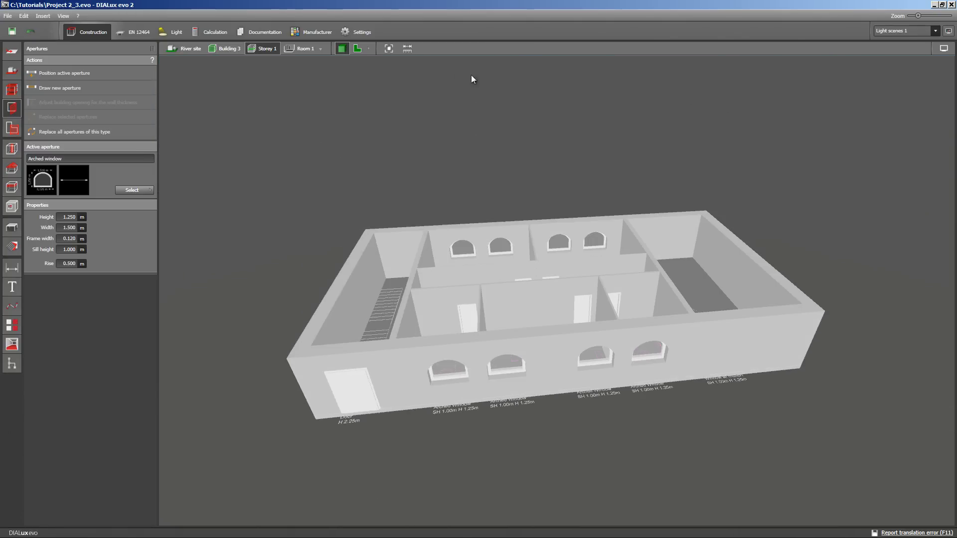
Show the 2D floor plan again, centred on the wall above the vestibule.
{"action": "left_click", "coordinate": [357, 49]}
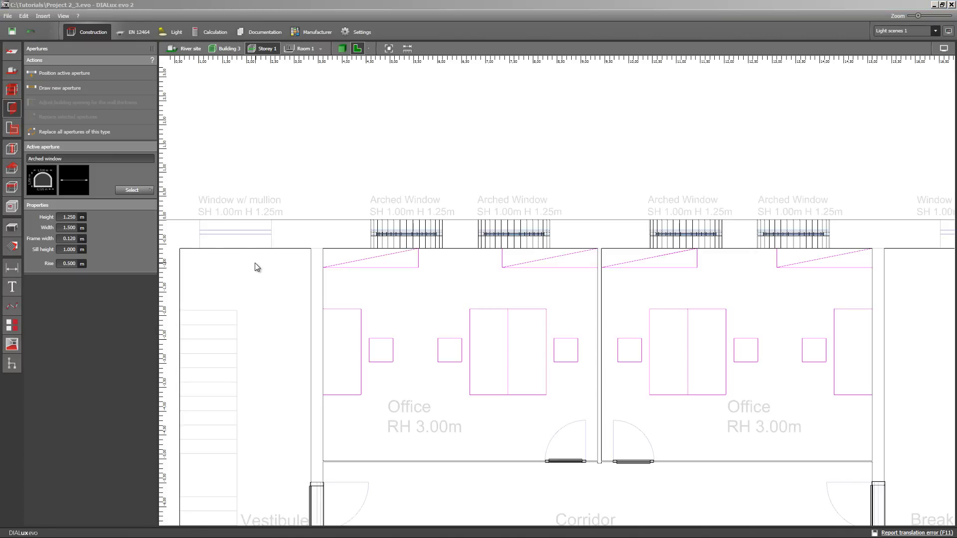
{"action": "left_click", "coordinate": [68, 239]}
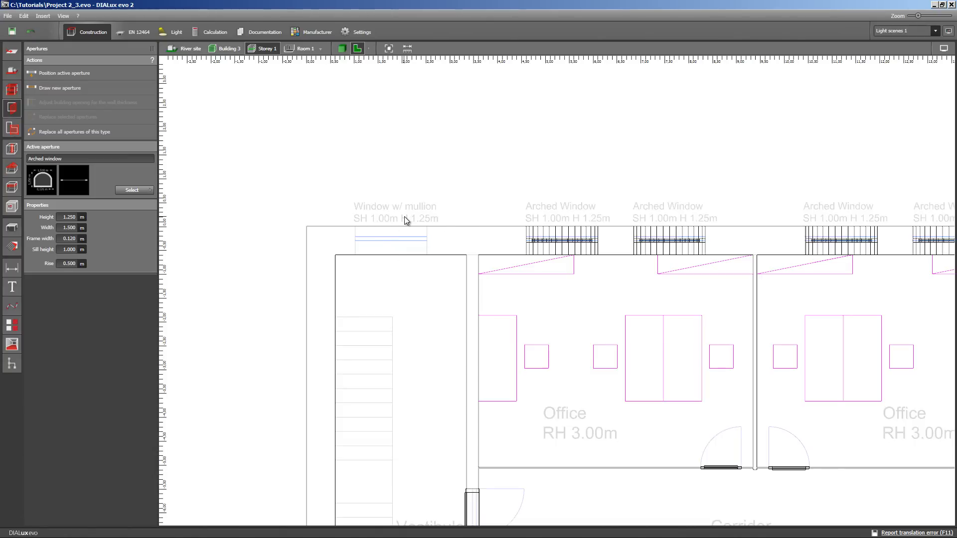
Pick Square window with mullion and enter a height of 1.25 m.
{"action": "left_click", "coordinate": [131, 190]}
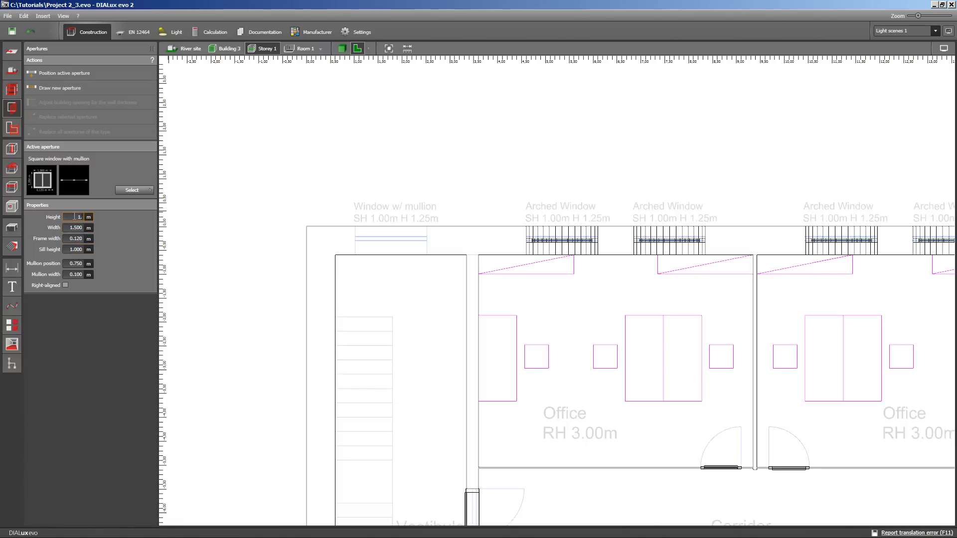
{"action": "type", "text": "1.250"}
{"action": "left_click", "coordinate": [78, 226]}
{"action": "type", "text": "2.300"}
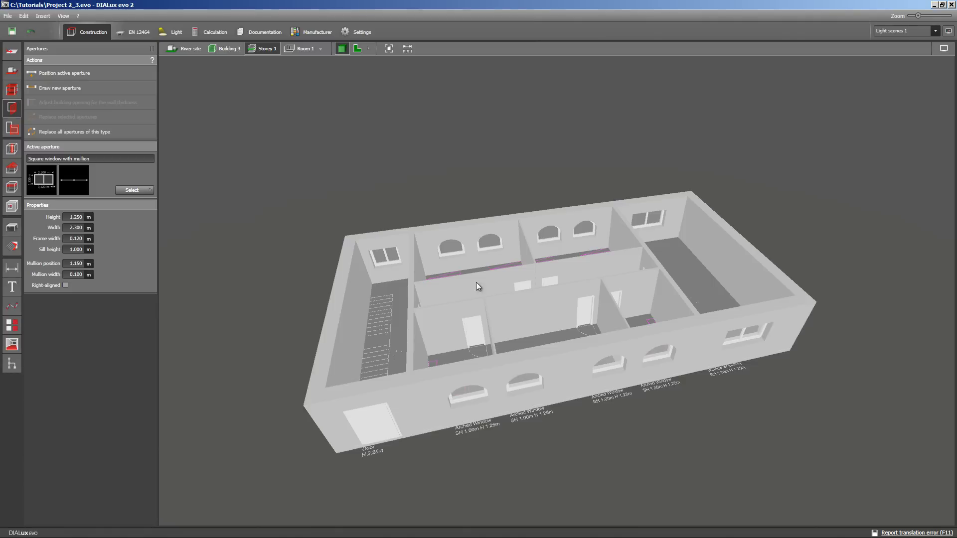
{"action": "mouse_move", "coordinate": [513, 353]}
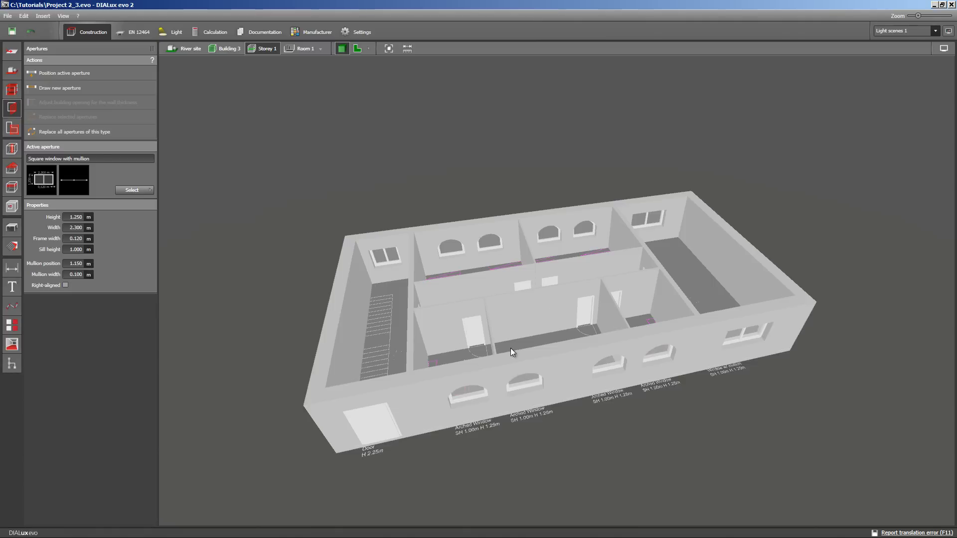